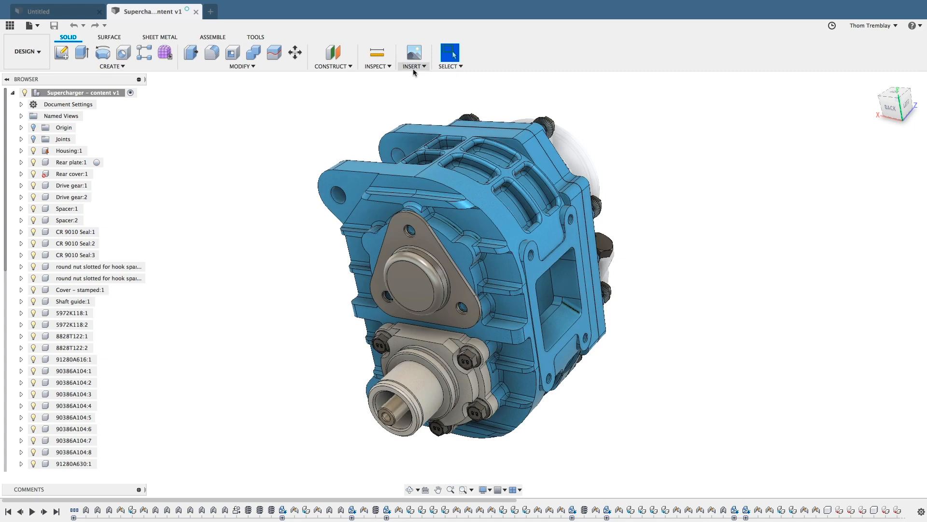
- Launch the manufacturer parts catalog from the Insert menu
{"action": "left_click", "coordinate": [413, 52]}
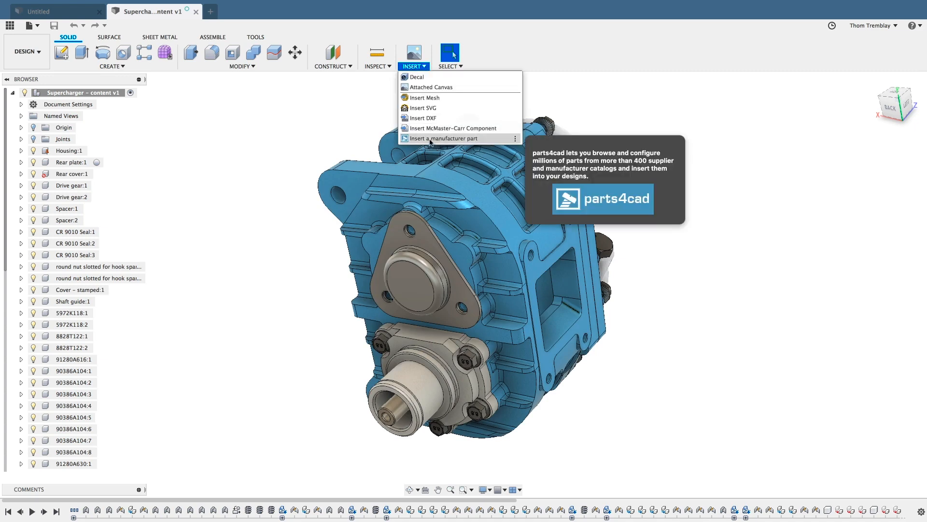
{"action": "left_click", "coordinate": [452, 139]}
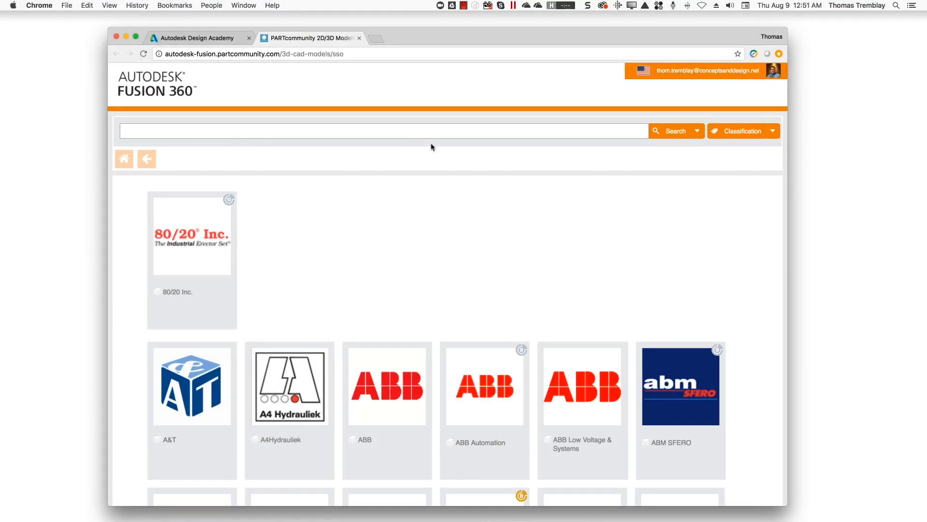
- Scroll through the PARTcommunity supplier list in the browser
{"action": "scroll", "scroll_direction": "down", "scroll_amount": 3}
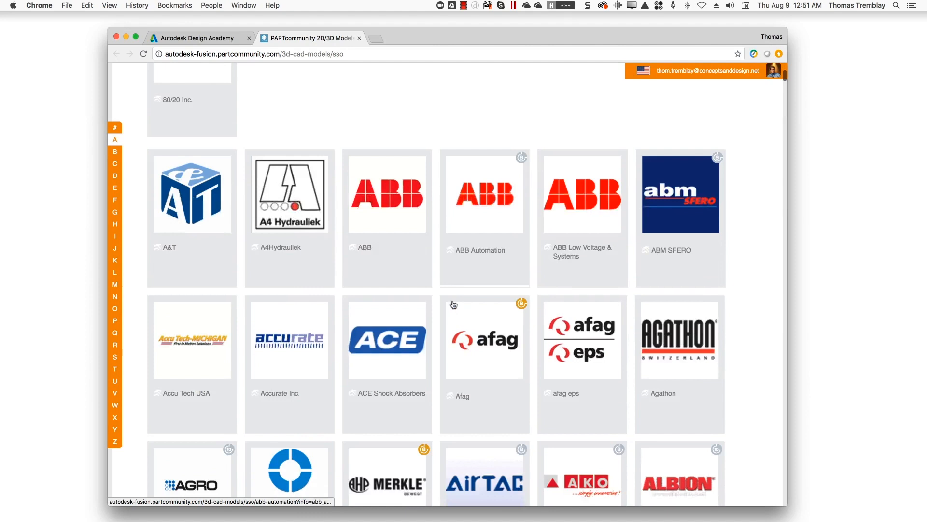
{"action": "scroll", "scroll_direction": "down", "scroll_amount": 3}
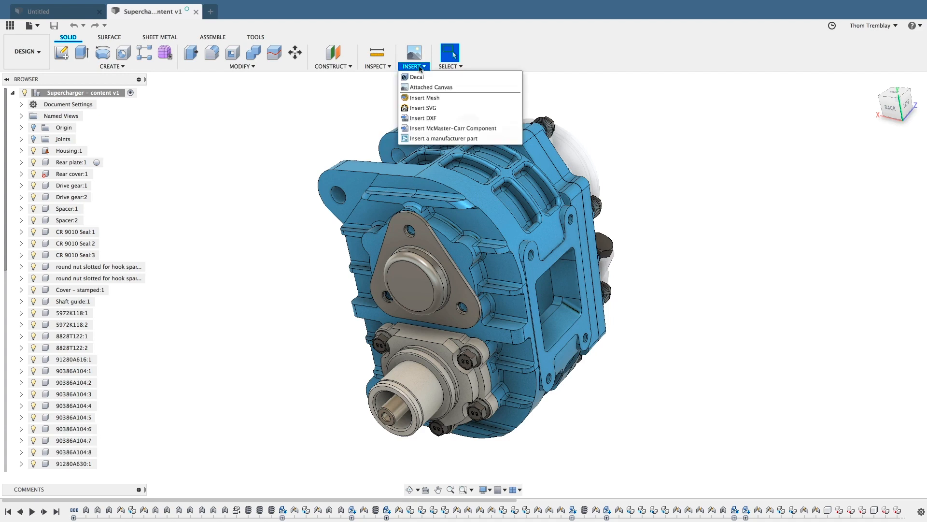
{"action": "mouse_move", "coordinate": [441, 128]}
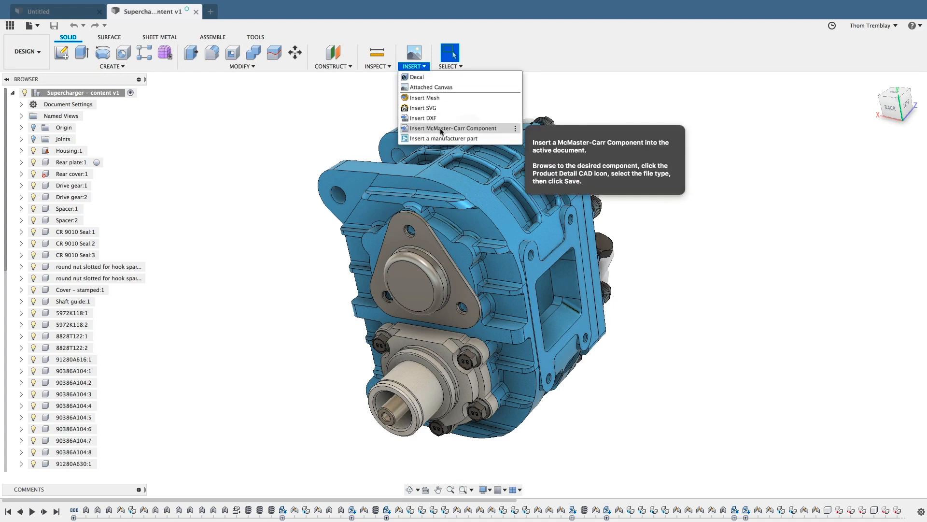
- Filter McMaster-Carr hex head screws to metric M6, 16 mm, partially threaded, steel
{"action": "left_click", "coordinate": [454, 128]}
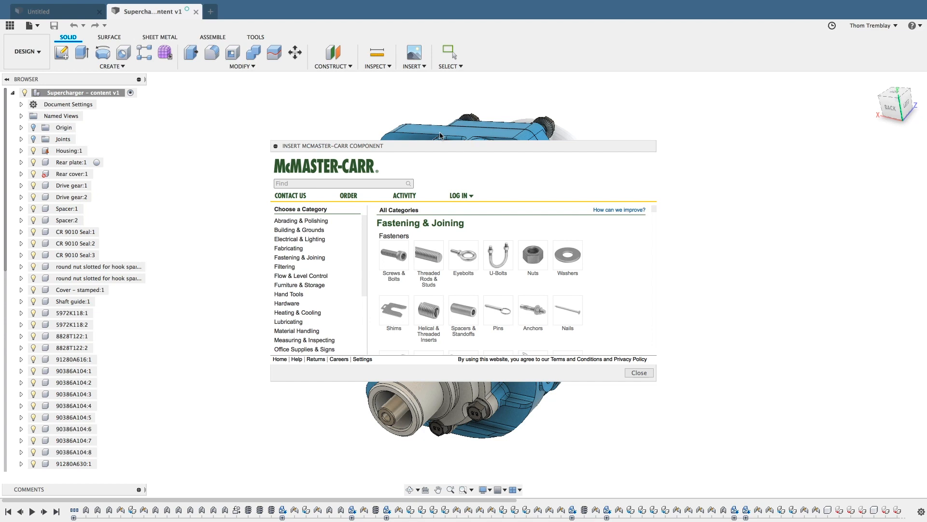
{"action": "mouse_move", "coordinate": [394, 257]}
{"action": "type", "text": "standard hex head screws"}
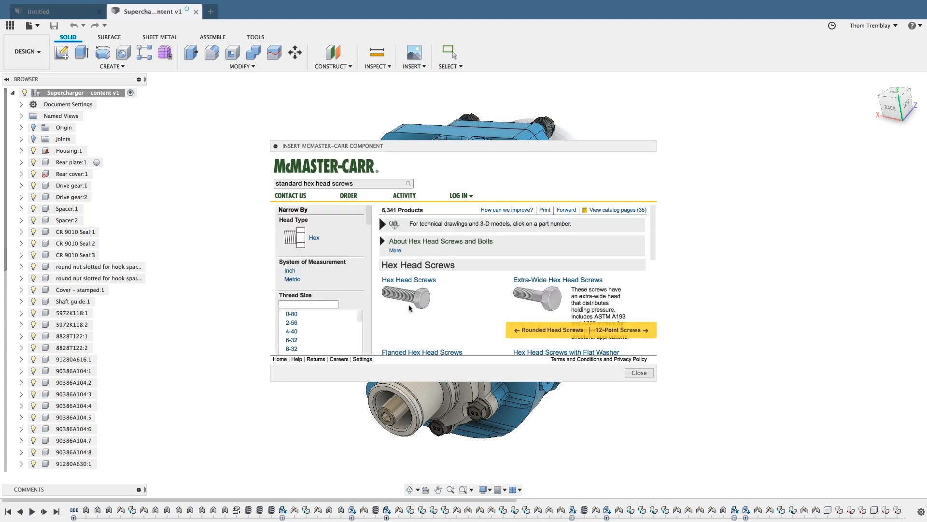
{"action": "left_click", "coordinate": [292, 278]}
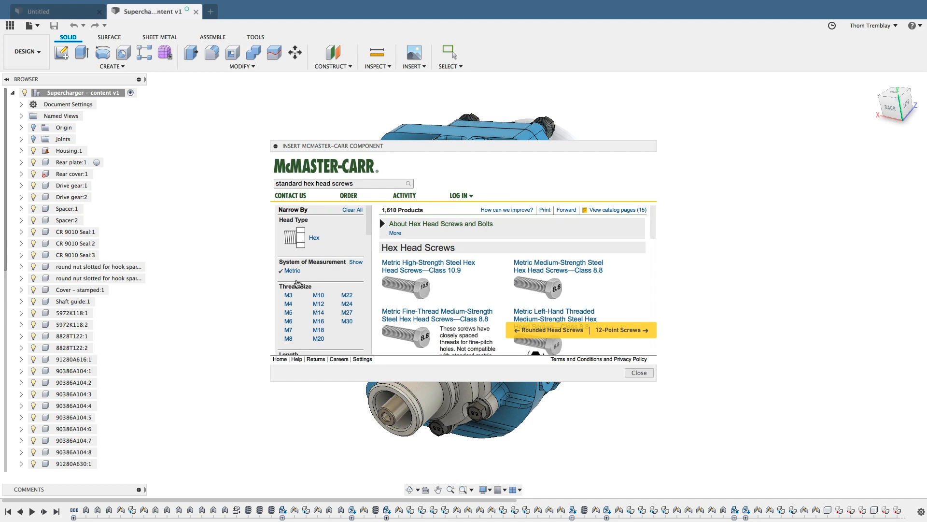
{"action": "left_click", "coordinate": [288, 321]}
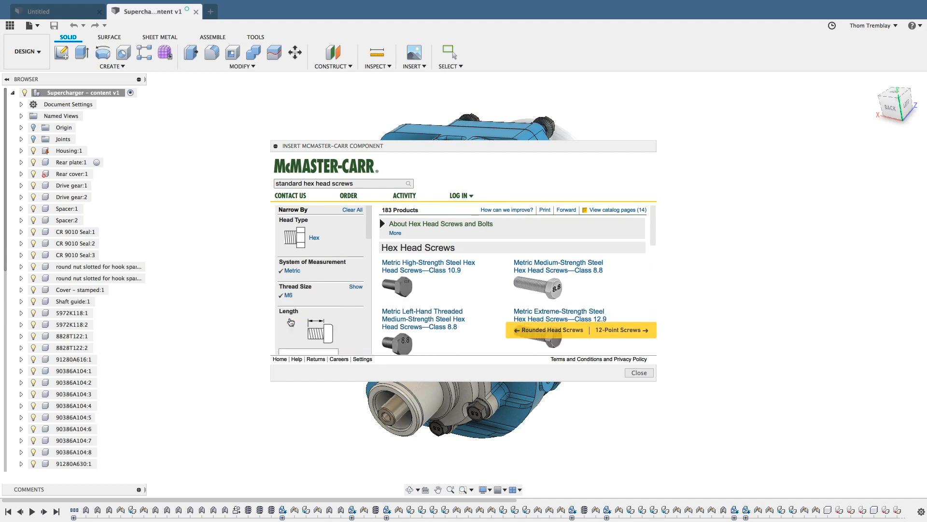
{"action": "left_click", "coordinate": [307, 330]}
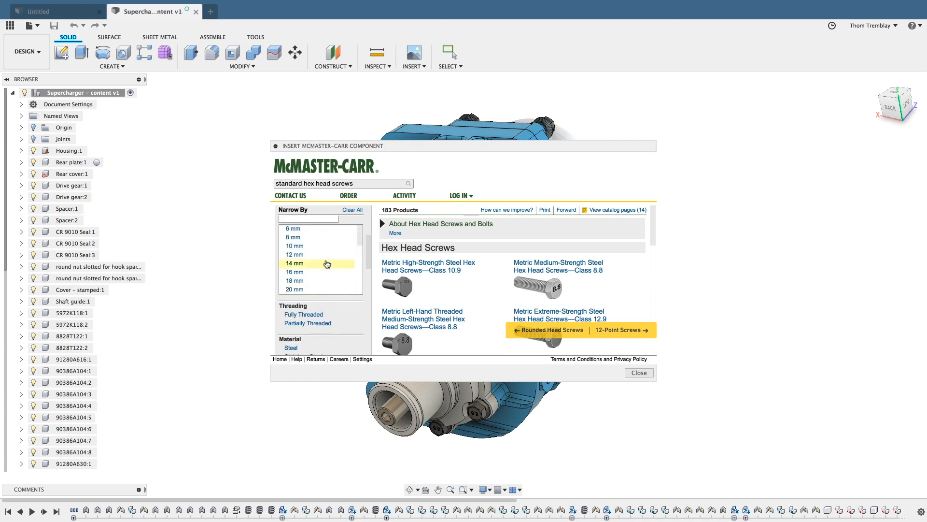
{"action": "left_click", "coordinate": [295, 271]}
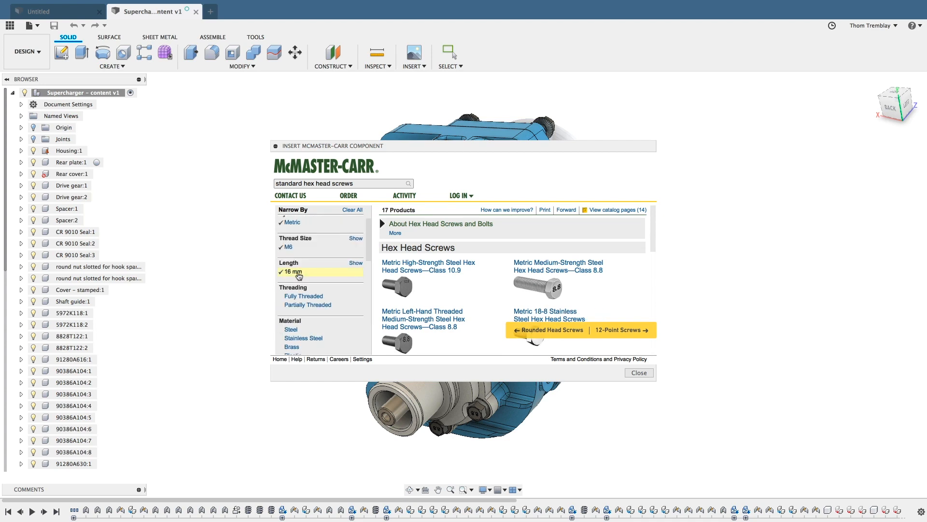
{"action": "left_click", "coordinate": [307, 304]}
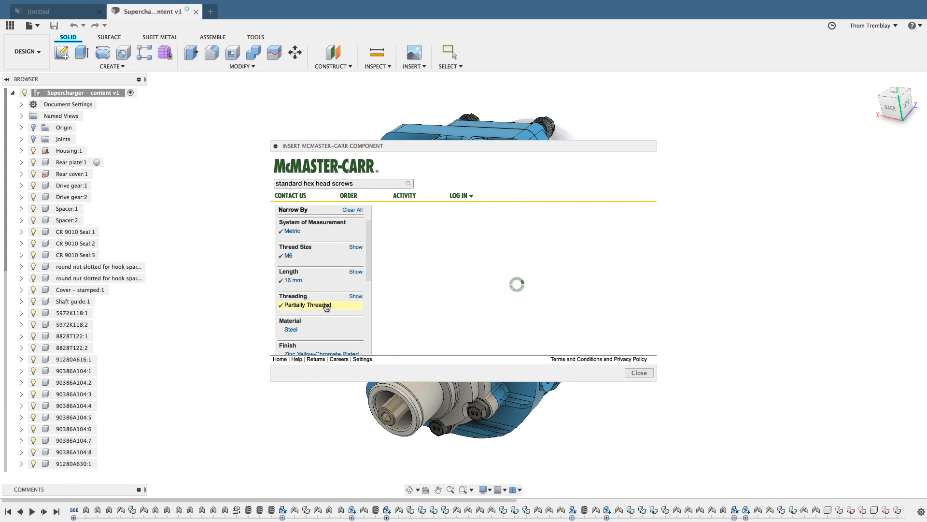
{"action": "left_click", "coordinate": [308, 304]}
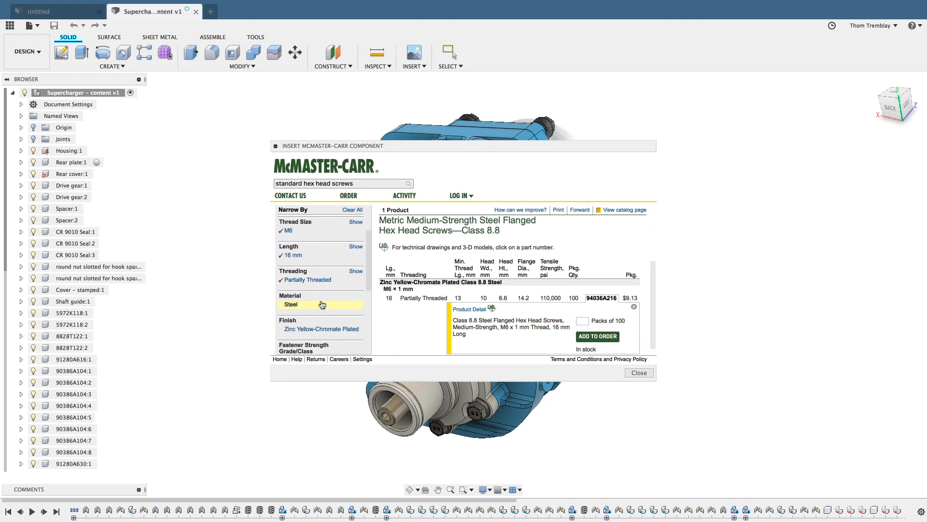
- Save the flanged screw's 3-D STEP model from its product detail page into the design
{"action": "scroll", "scroll_direction": "down", "scroll_amount": 3}
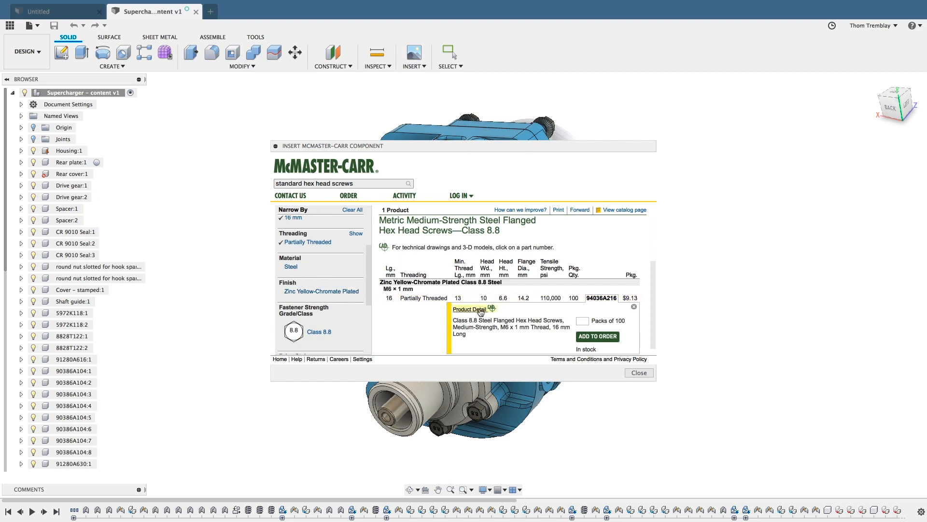
{"action": "left_click", "coordinate": [468, 309]}
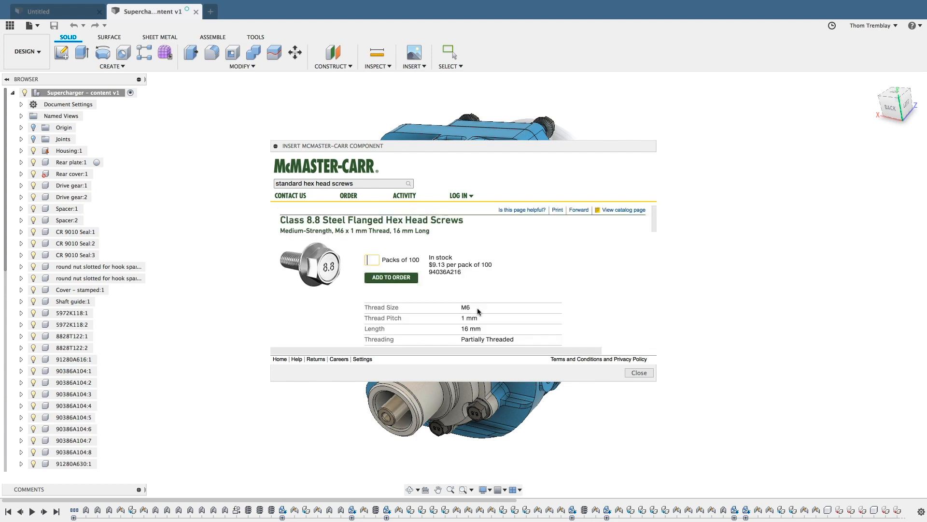
{"action": "scroll", "scroll_direction": "down", "scroll_amount": 3}
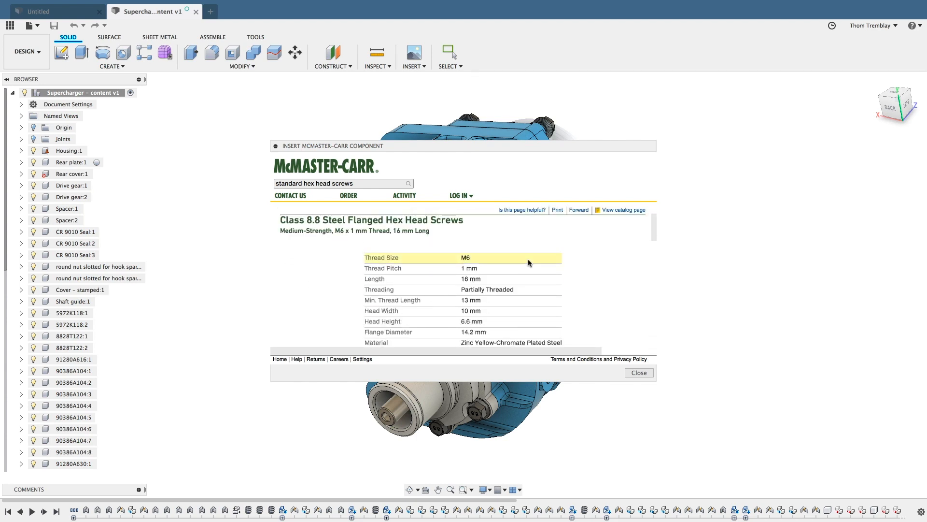
{"action": "scroll", "scroll_direction": "down", "scroll_amount": 3}
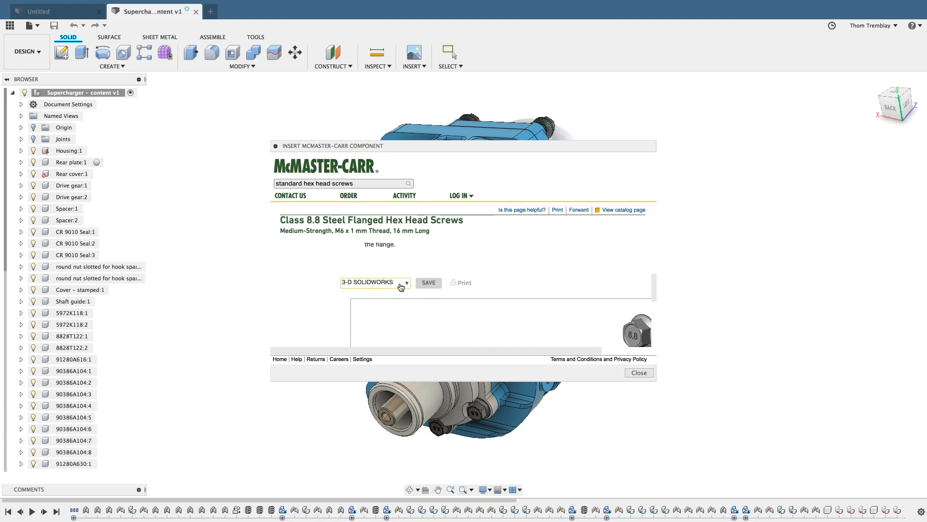
{"action": "left_click", "coordinate": [402, 282]}
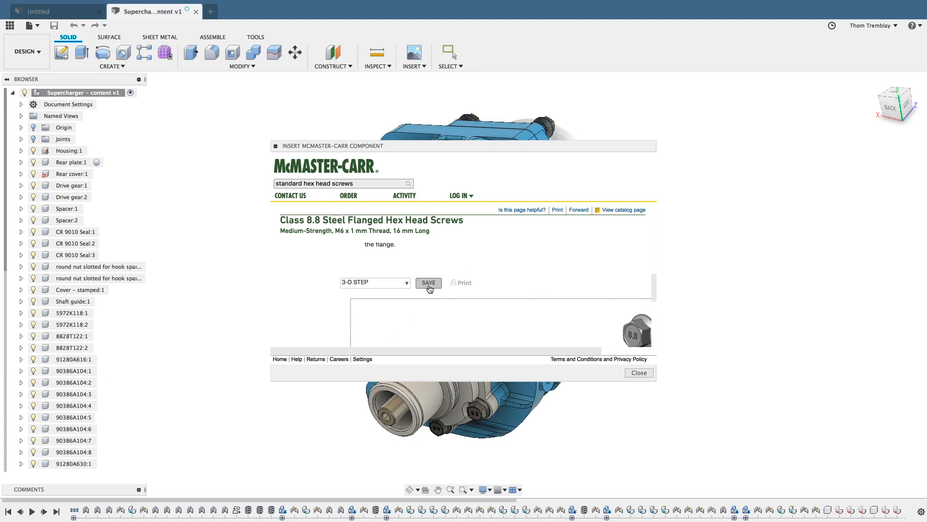
{"action": "left_click", "coordinate": [639, 373]}
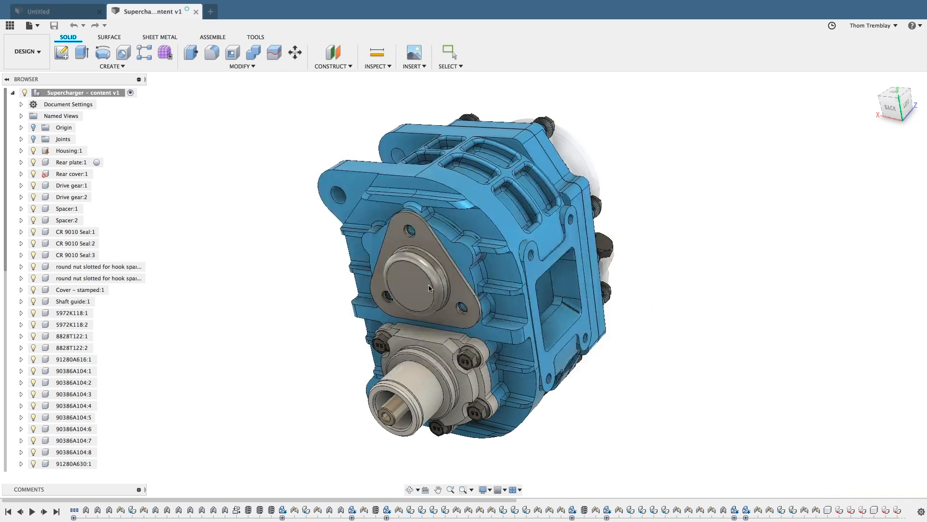
{"action": "left_click", "coordinate": [296, 53]}
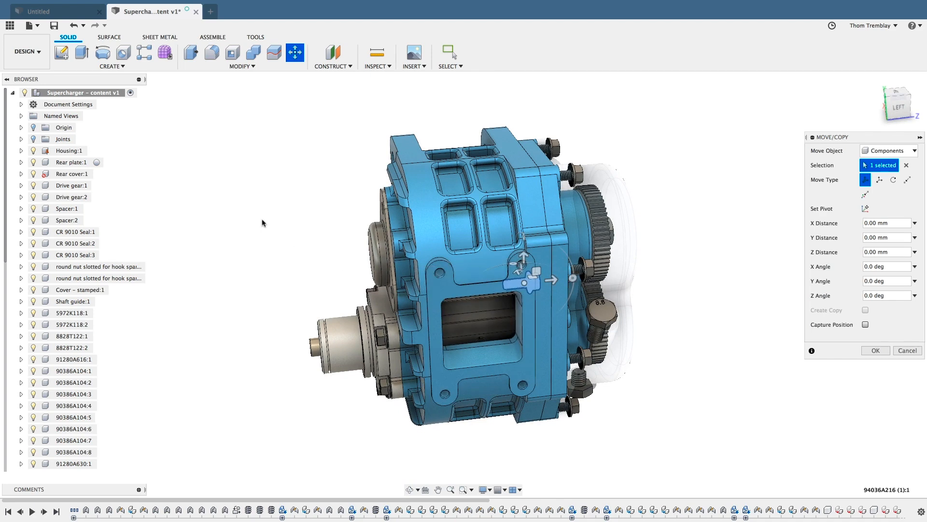
{"action": "right_click", "coordinate": [263, 223]}
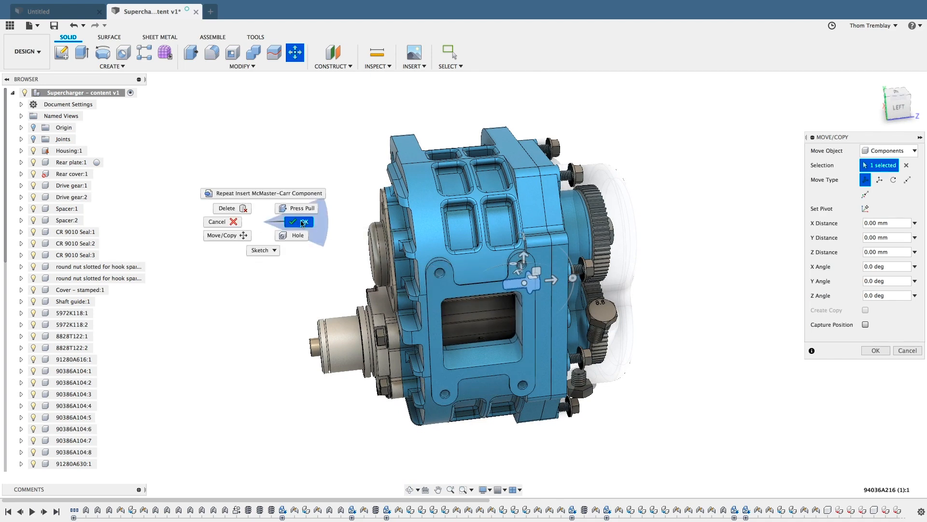
{"action": "left_click", "coordinate": [299, 222]}
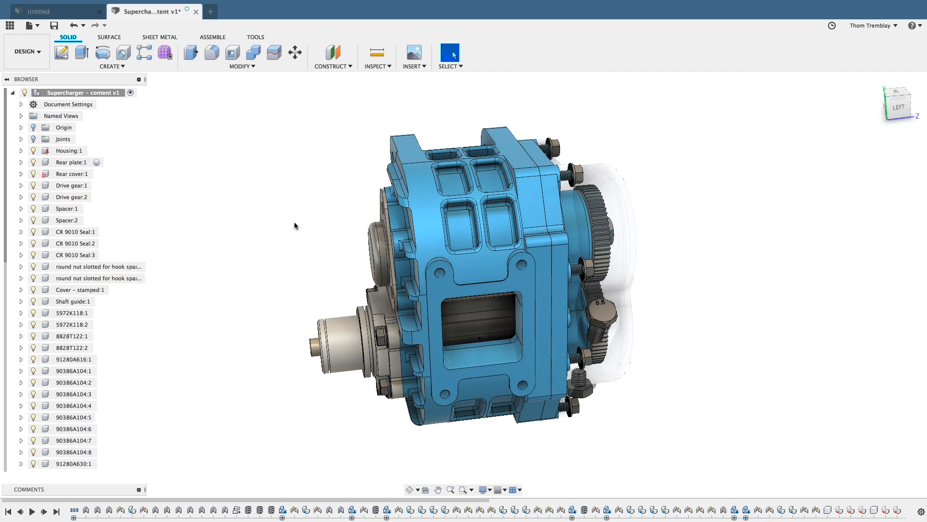
{"action": "scroll", "scroll_direction": "down", "scroll_amount": 3}
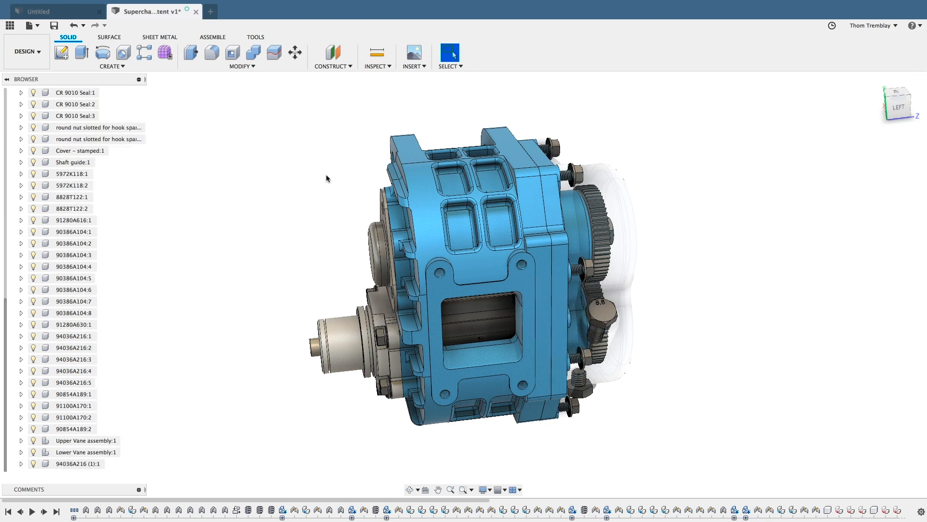
{"action": "mouse_move", "coordinate": [242, 141]}
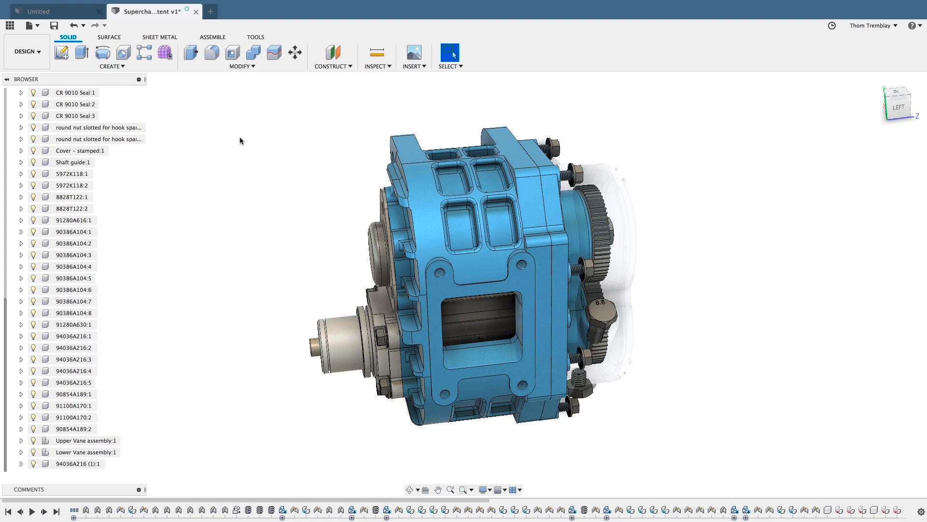
- Create a flipped rigid joint seating the bolt in a cover plate hole
{"action": "left_click", "coordinate": [213, 37]}
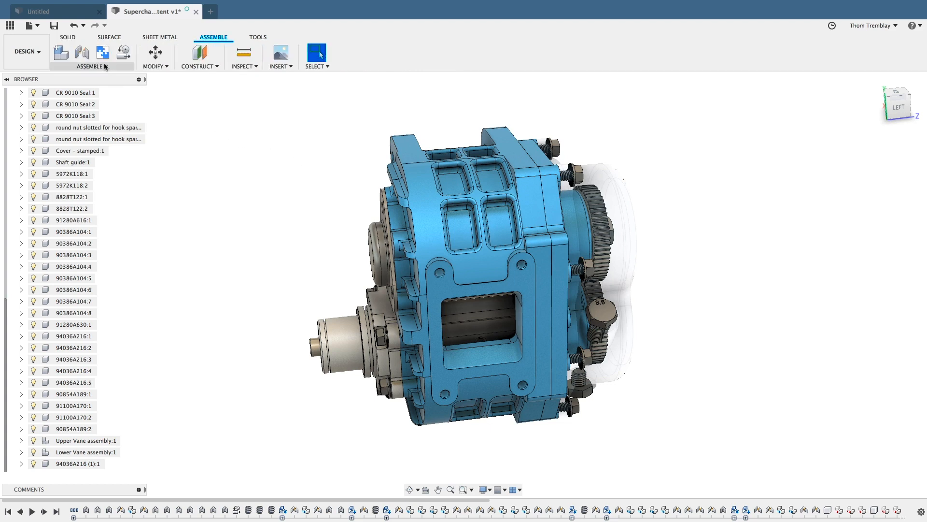
{"action": "left_click", "coordinate": [79, 52]}
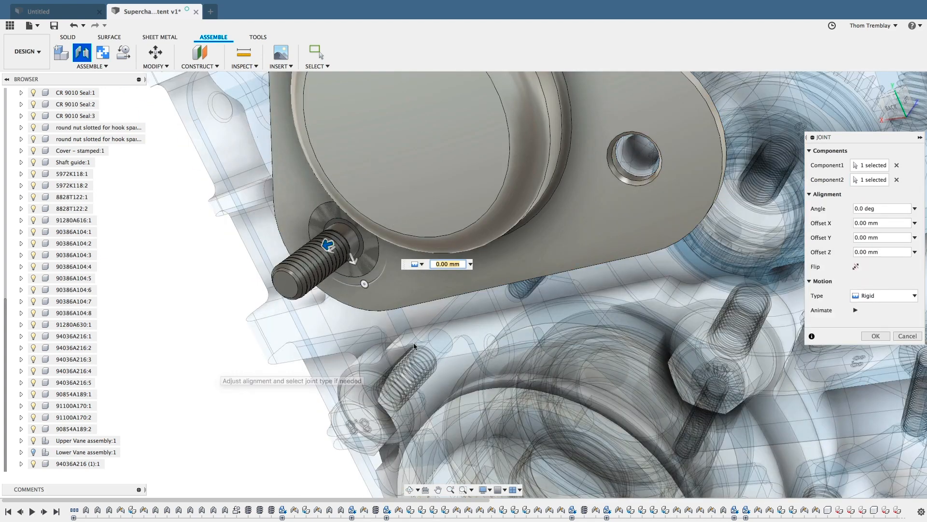
{"action": "left_click", "coordinate": [856, 267]}
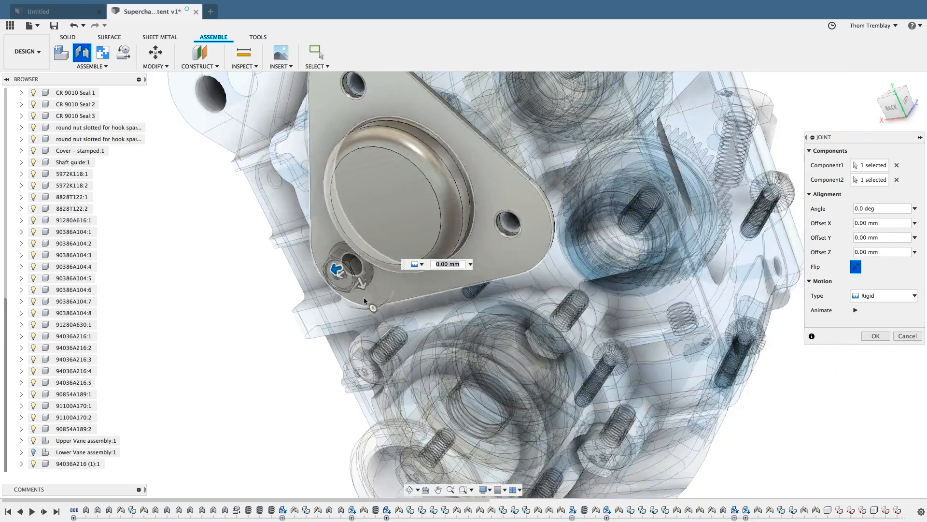
{"action": "left_click_drag", "start_coordinate": [338, 269], "coordinate": [351, 306]}
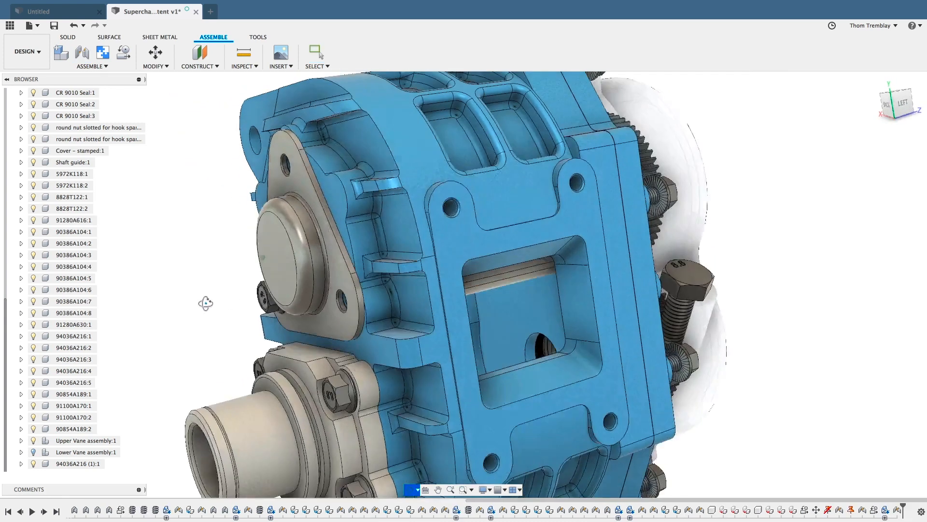
- Inspect the inserted bolt and start a circular pattern from the Create menu
{"action": "left_click_drag", "start_coordinate": [205, 302], "coordinate": [248, 290]}
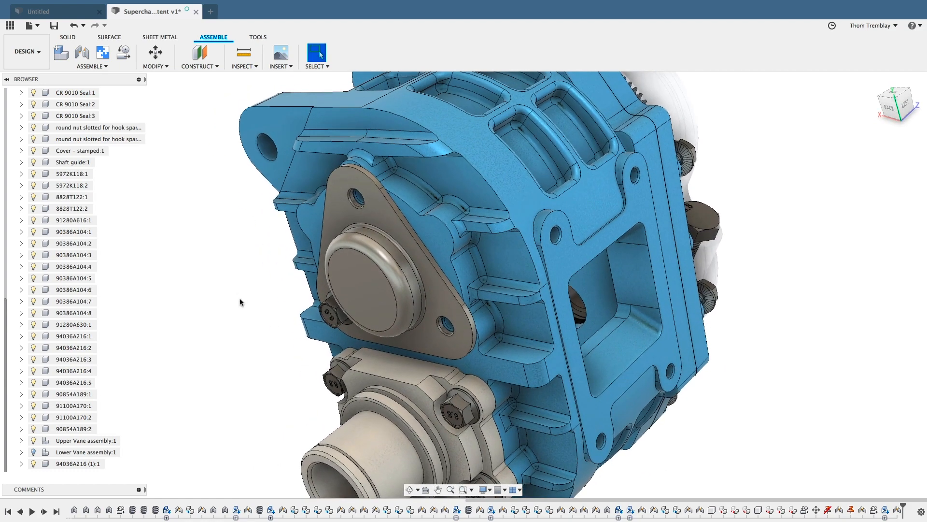
{"action": "left_click", "coordinate": [78, 463]}
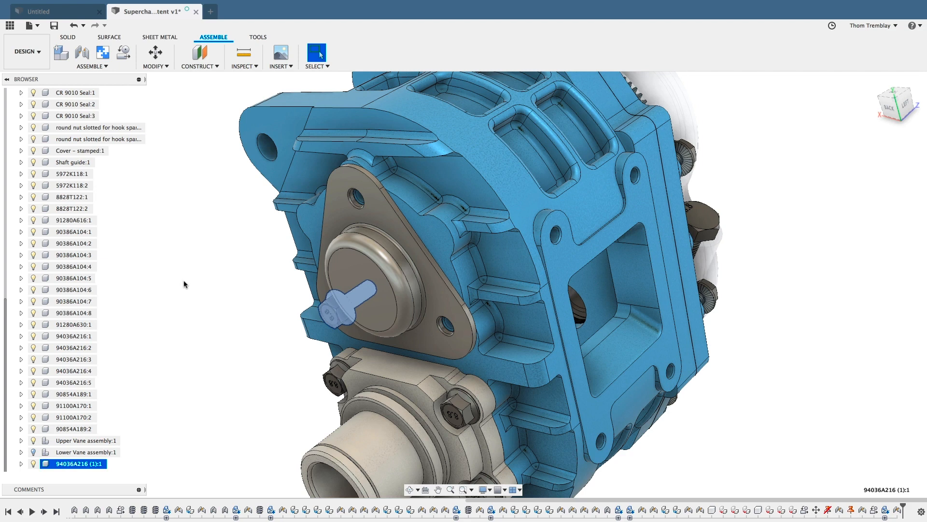
{"action": "left_click", "coordinate": [186, 284]}
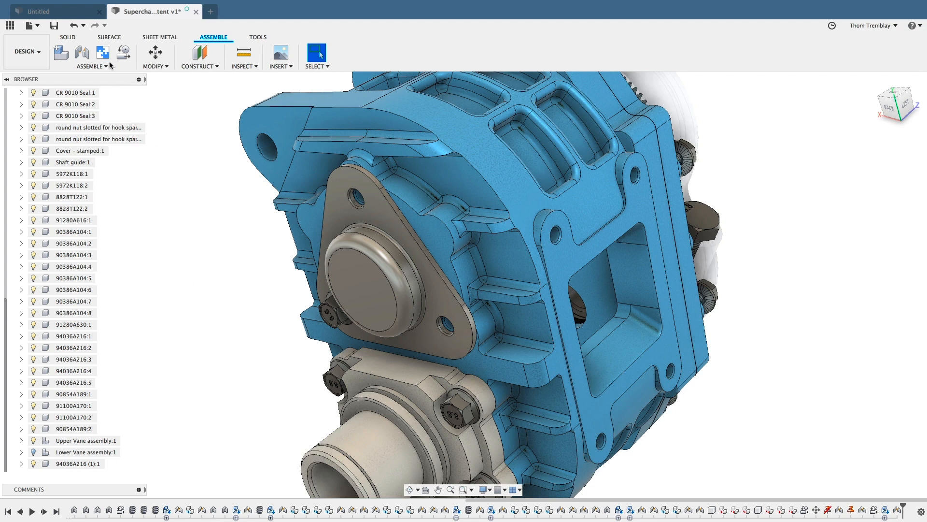
{"action": "left_click", "coordinate": [73, 37]}
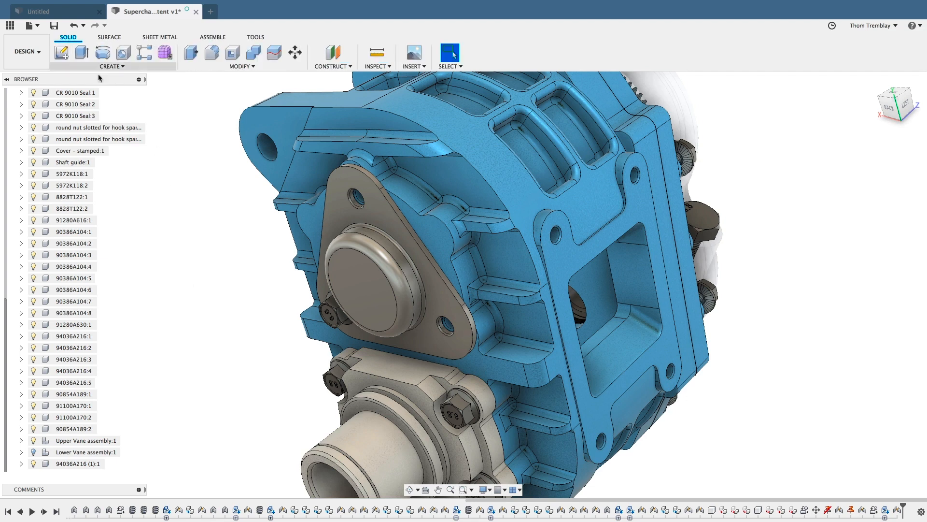
{"action": "left_click", "coordinate": [112, 65]}
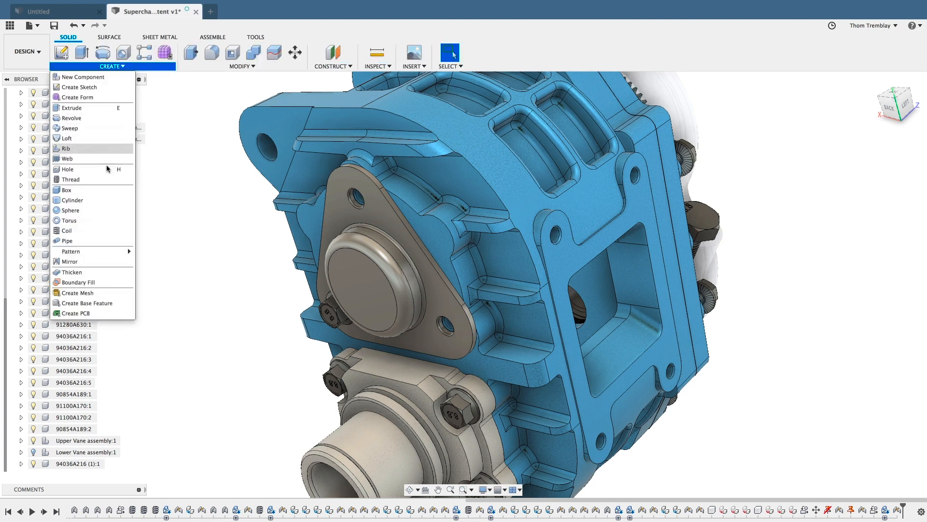
{"action": "mouse_move", "coordinate": [69, 251]}
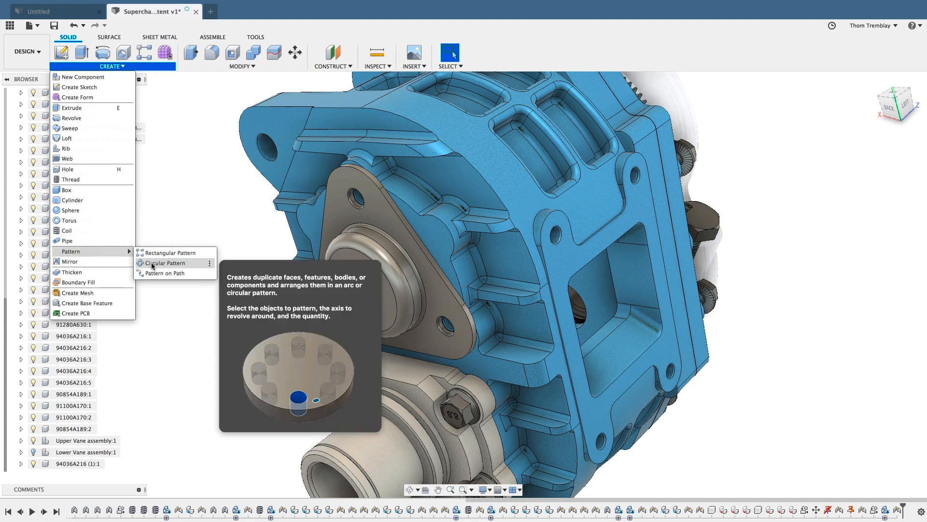
{"action": "left_click", "coordinate": [166, 263]}
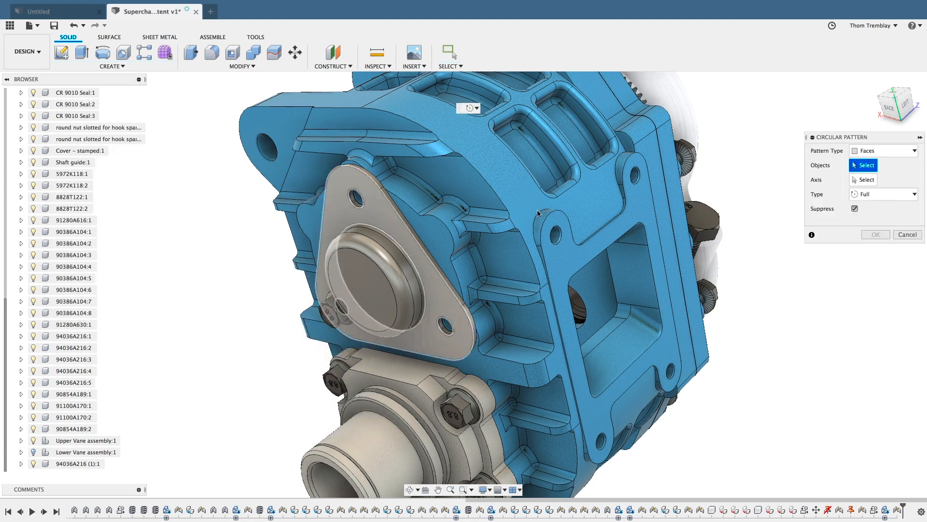
- Pattern the bolt component around the cap edge axis with quantity 5
{"action": "left_click", "coordinate": [883, 150]}
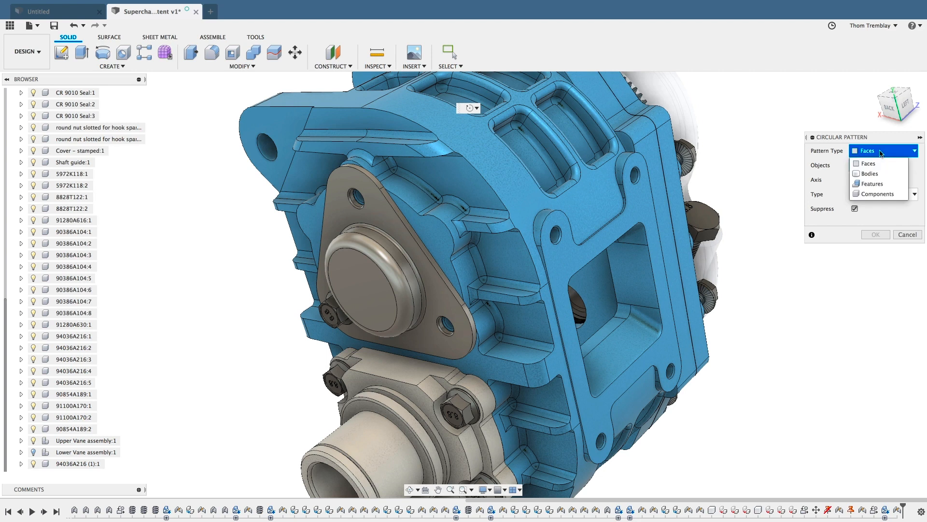
{"action": "left_click", "coordinate": [875, 194]}
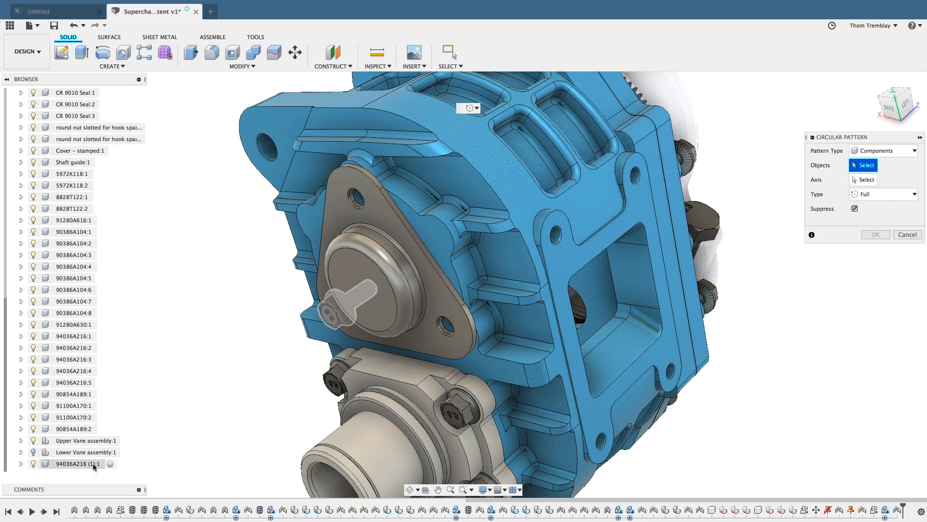
{"action": "left_click", "coordinate": [73, 463]}
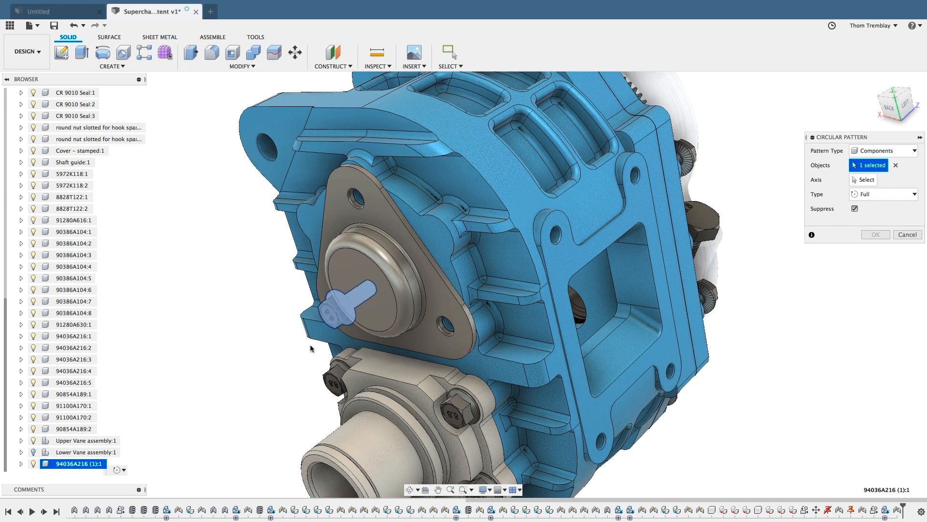
{"action": "left_click", "coordinate": [863, 180]}
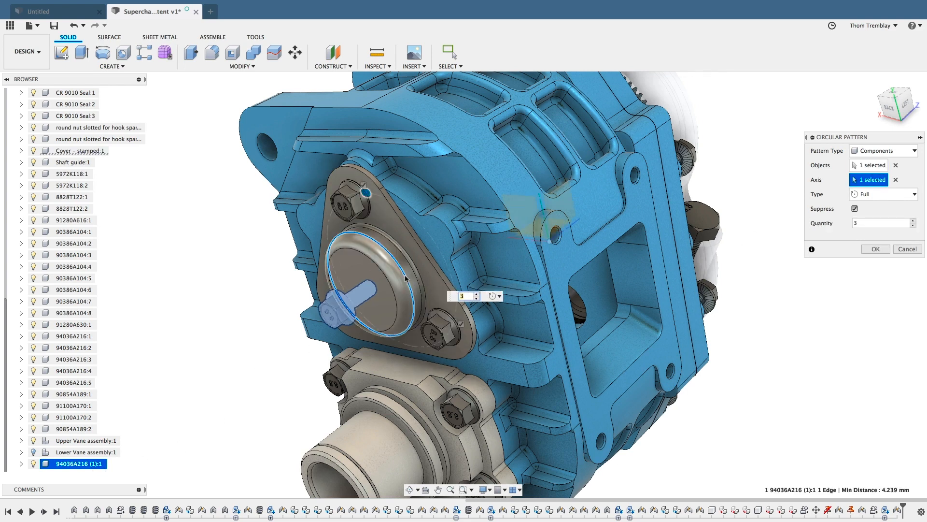
{"action": "type", "text": "5"}
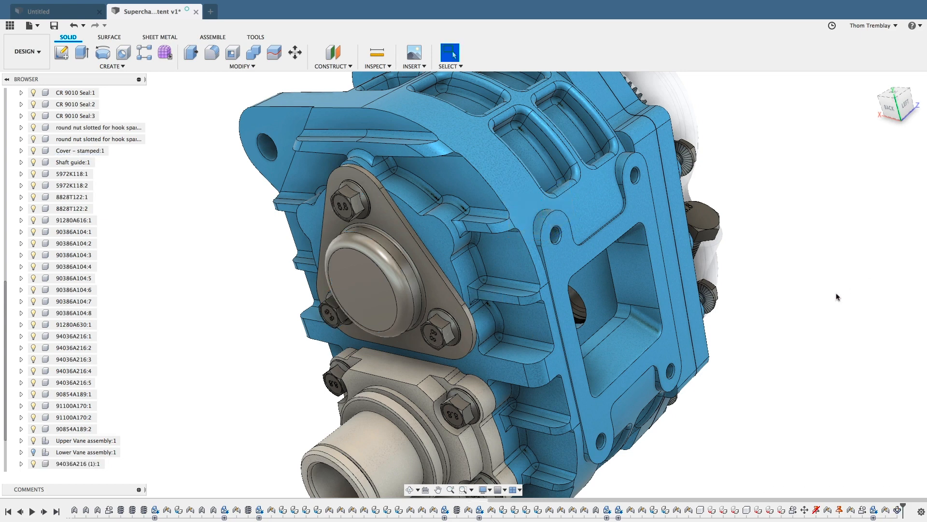
{"action": "scroll", "scroll_direction": "down", "scroll_amount": 3}
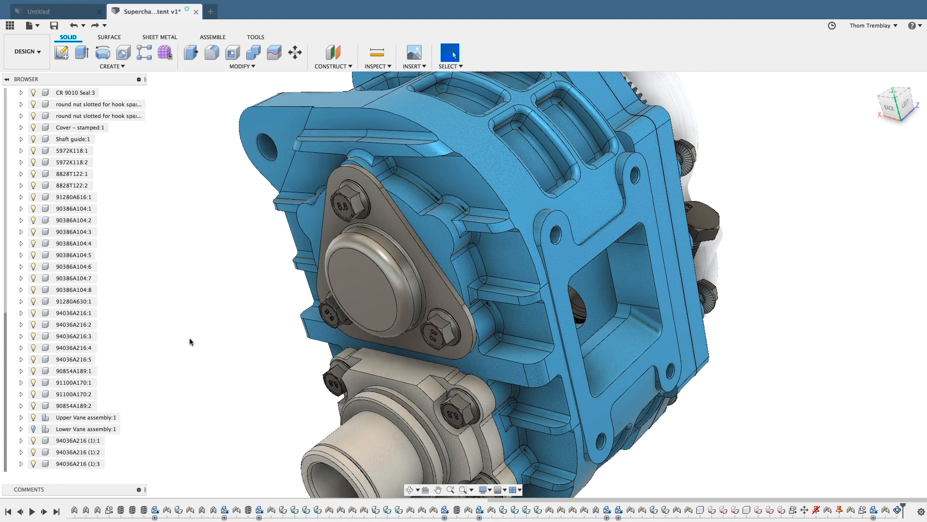
{"action": "left_click", "coordinate": [213, 37]}
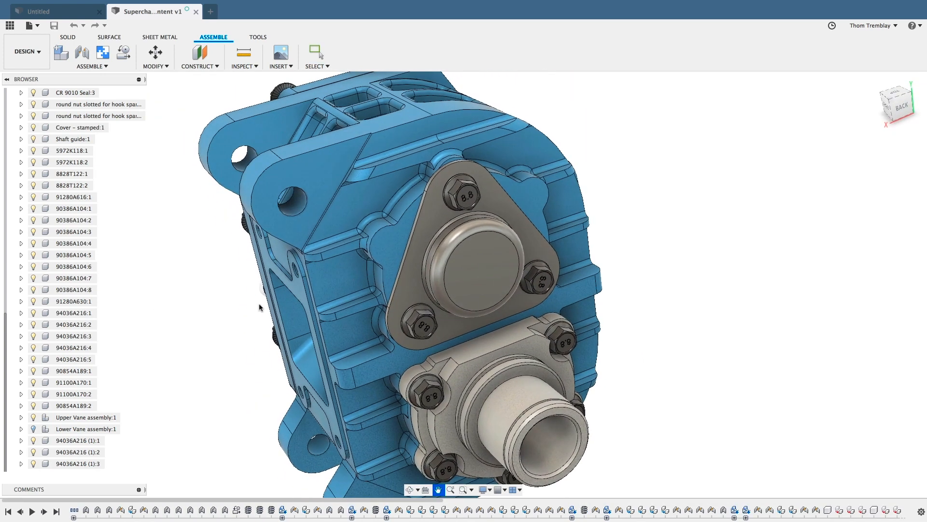
{"action": "left_click", "coordinate": [313, 52]}
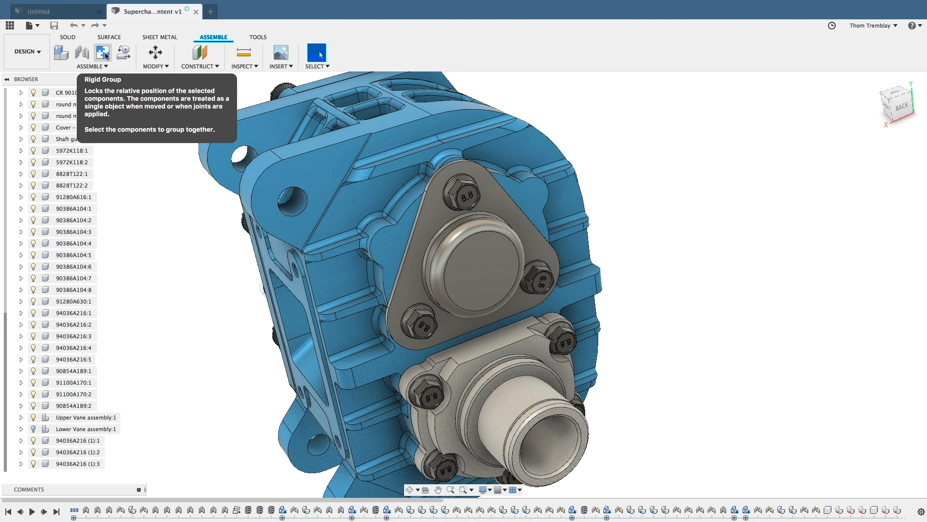
{"action": "mouse_move", "coordinate": [728, 169]}
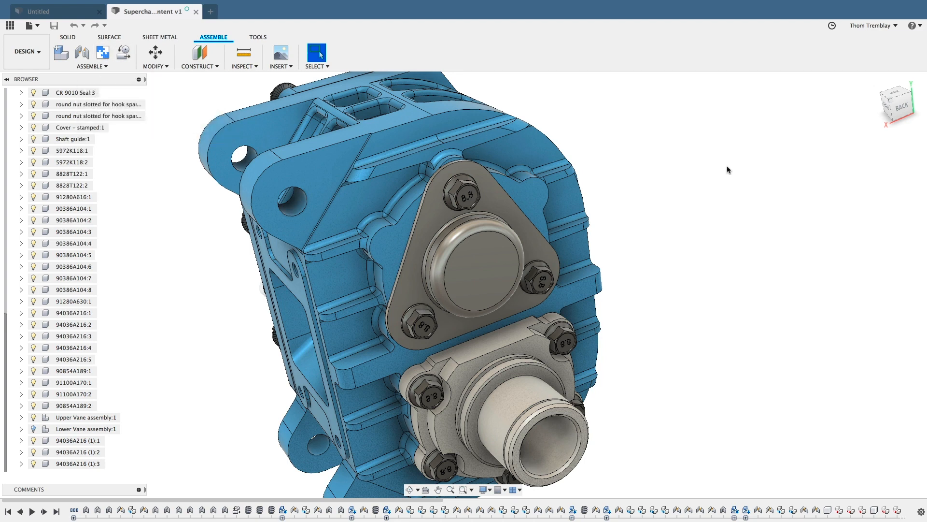